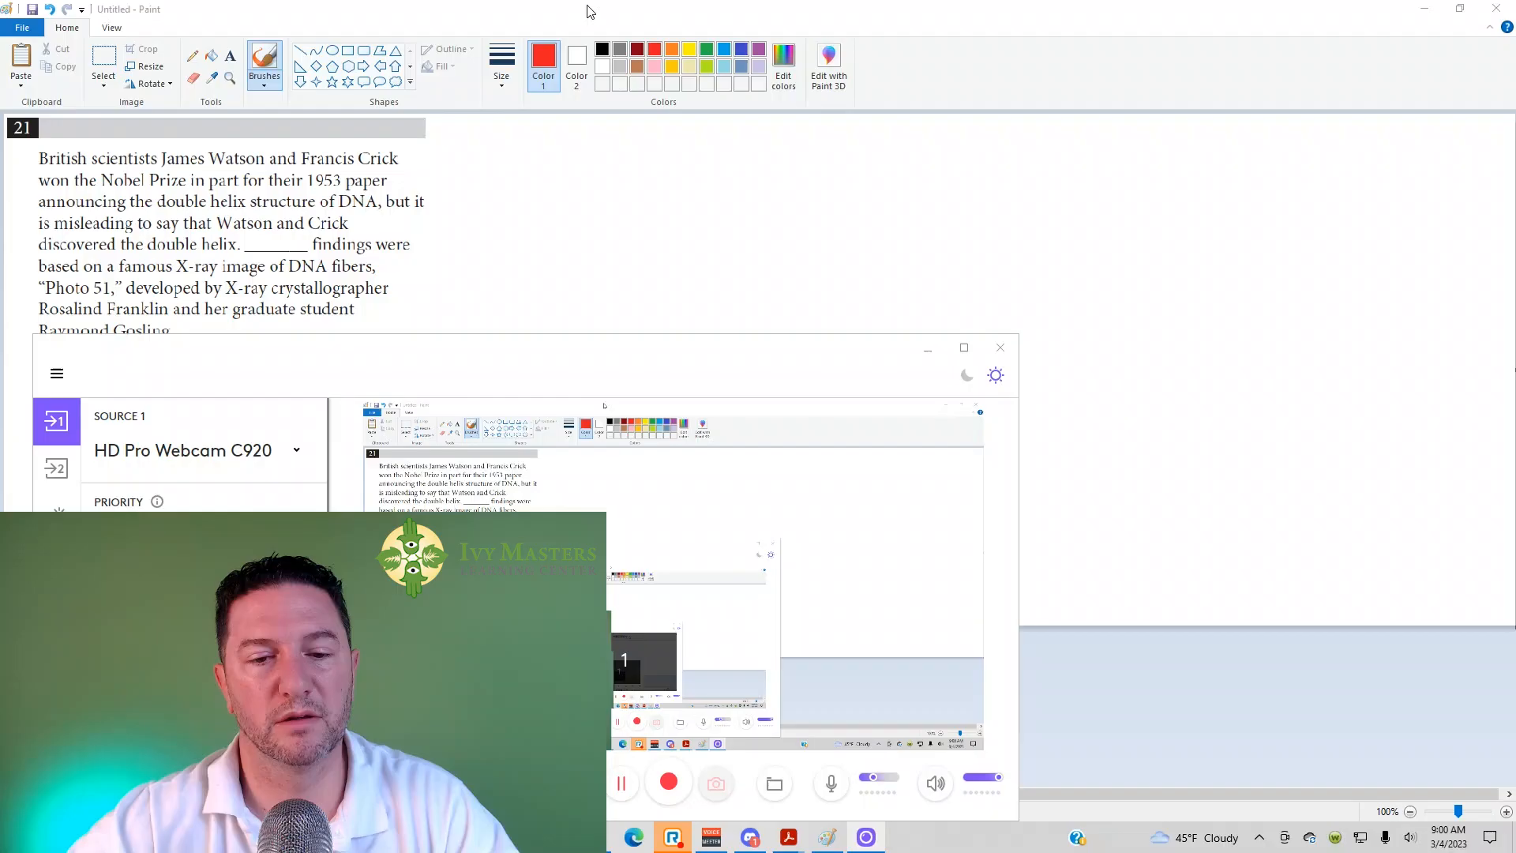
# Step: Bring the Paint window with the SAT question 21 screenshot to the front
pyautogui.click(1000, 347)
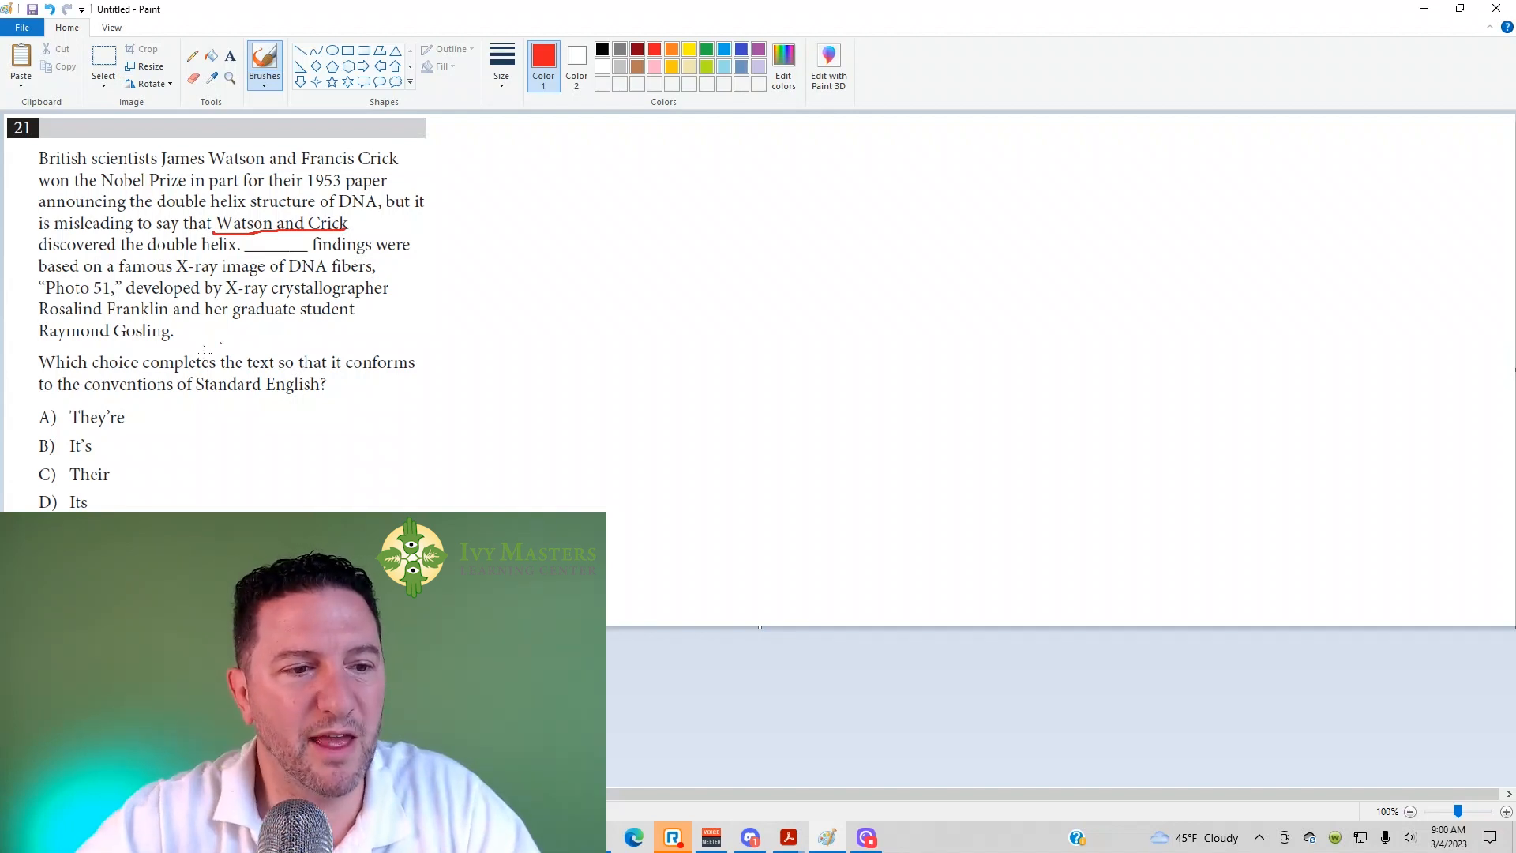
# Step: Underline 'Watson and Crick' in red and slash through answer choice A
pyautogui.click(59, 416)
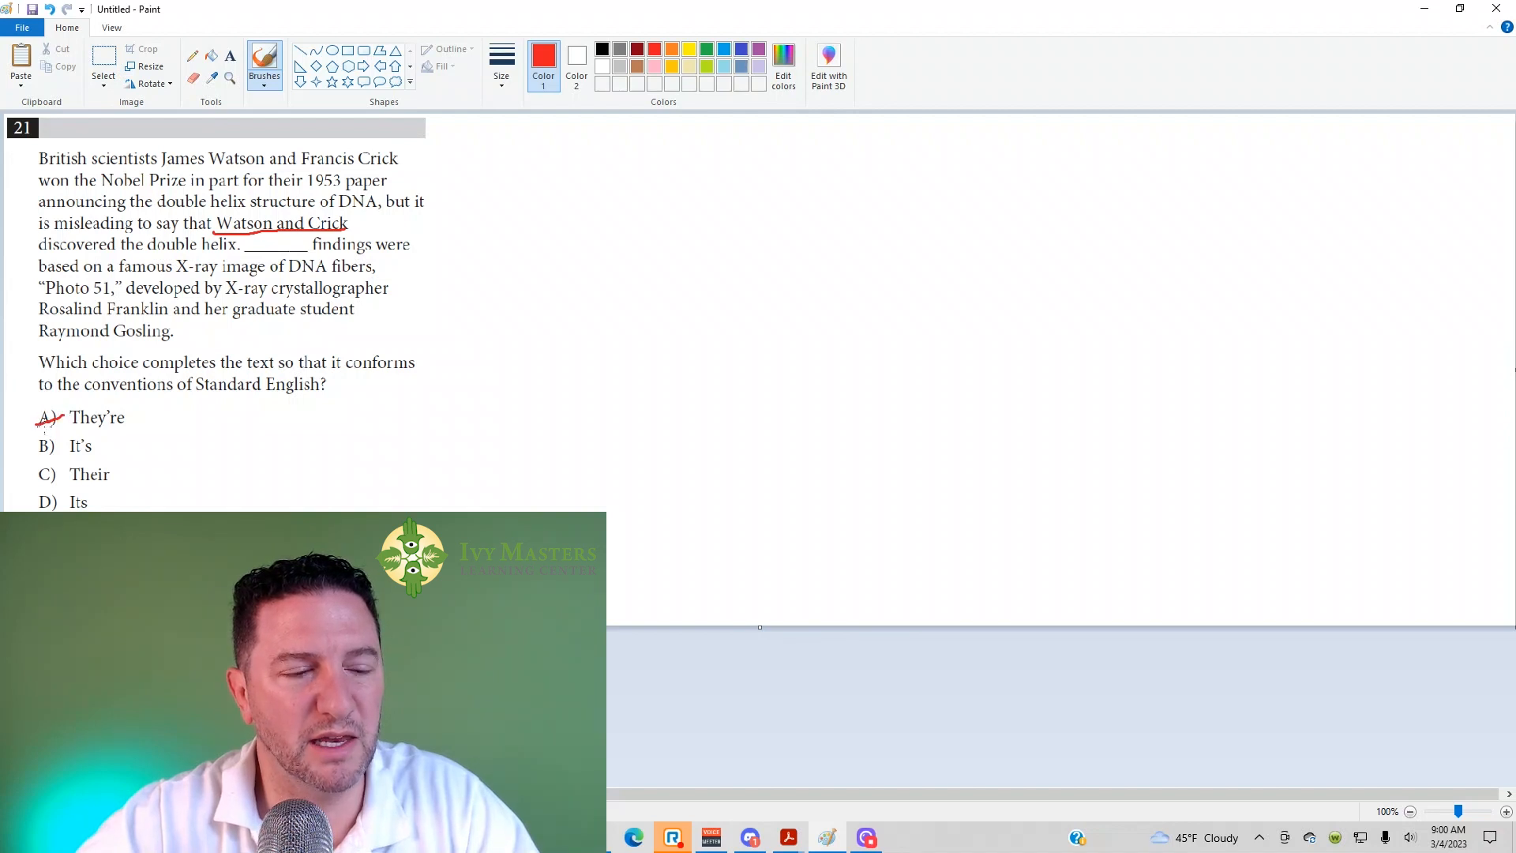
pyautogui.click(46, 445)
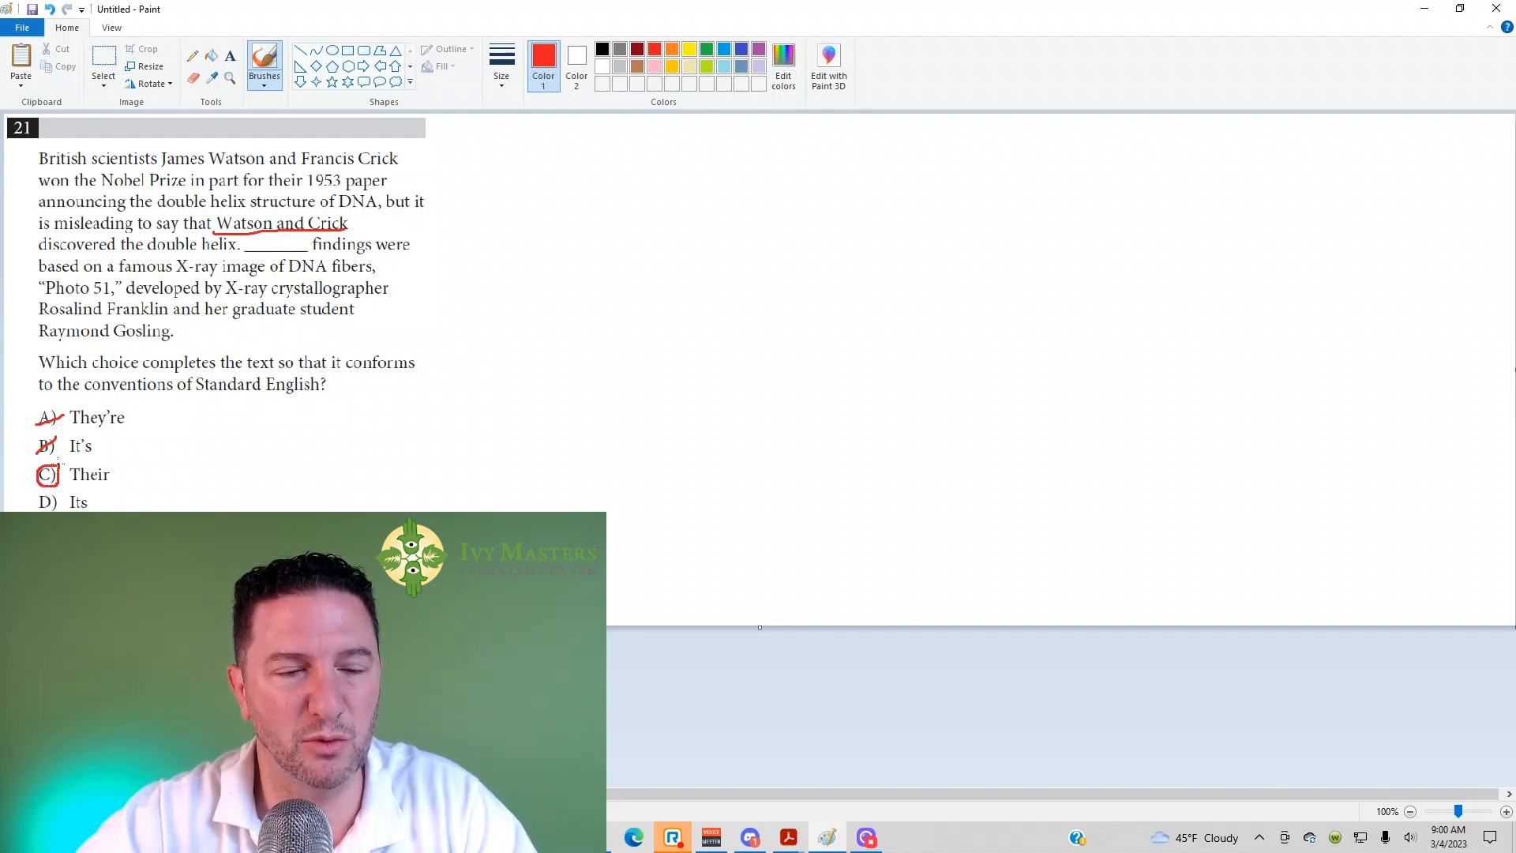
pyautogui.moveTo(709, 413)
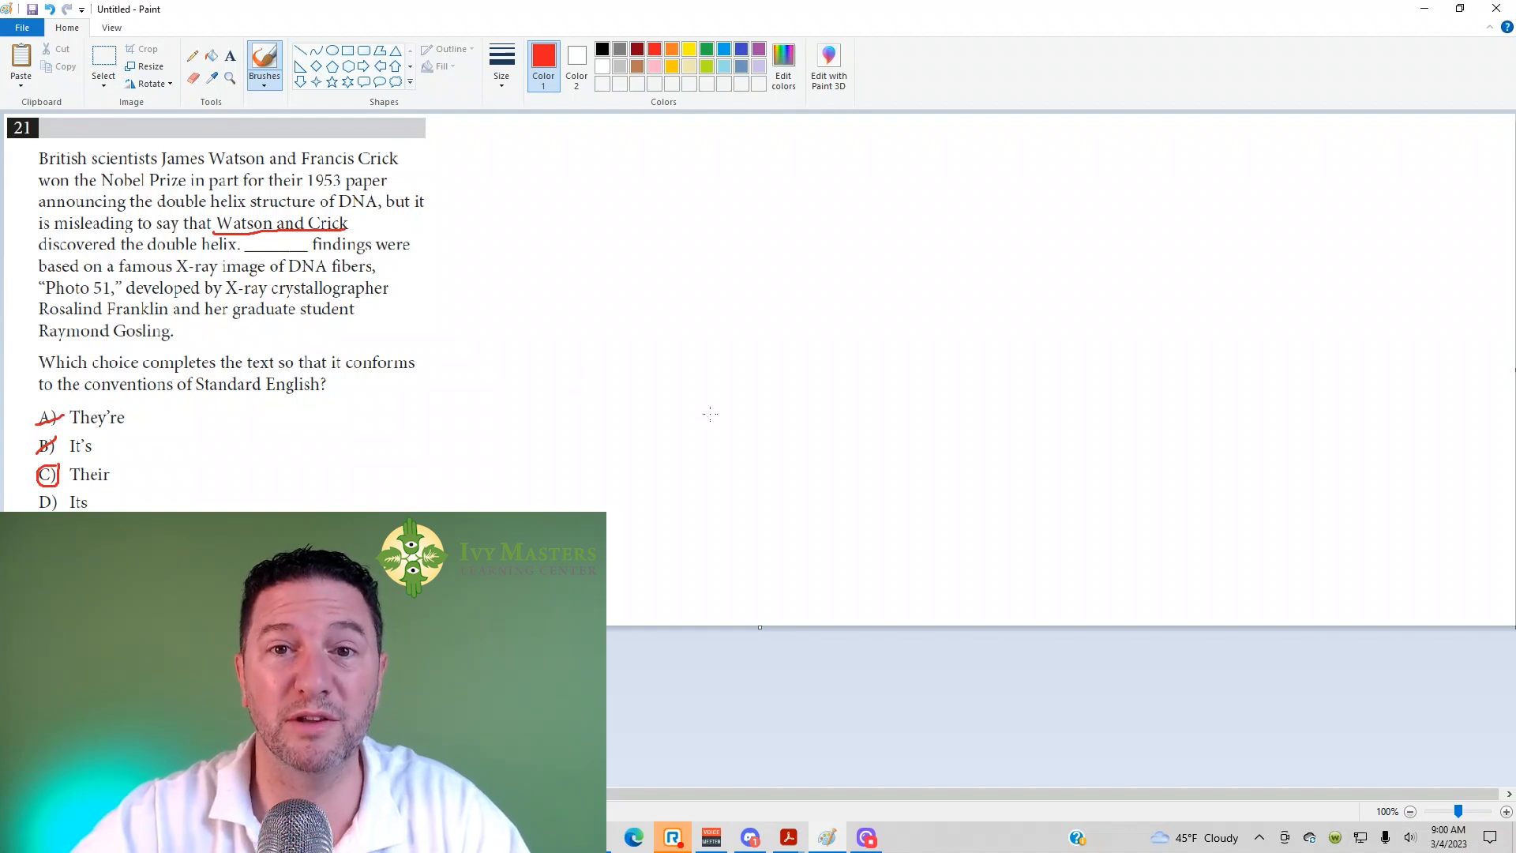
pyautogui.moveTo(1092, 809)
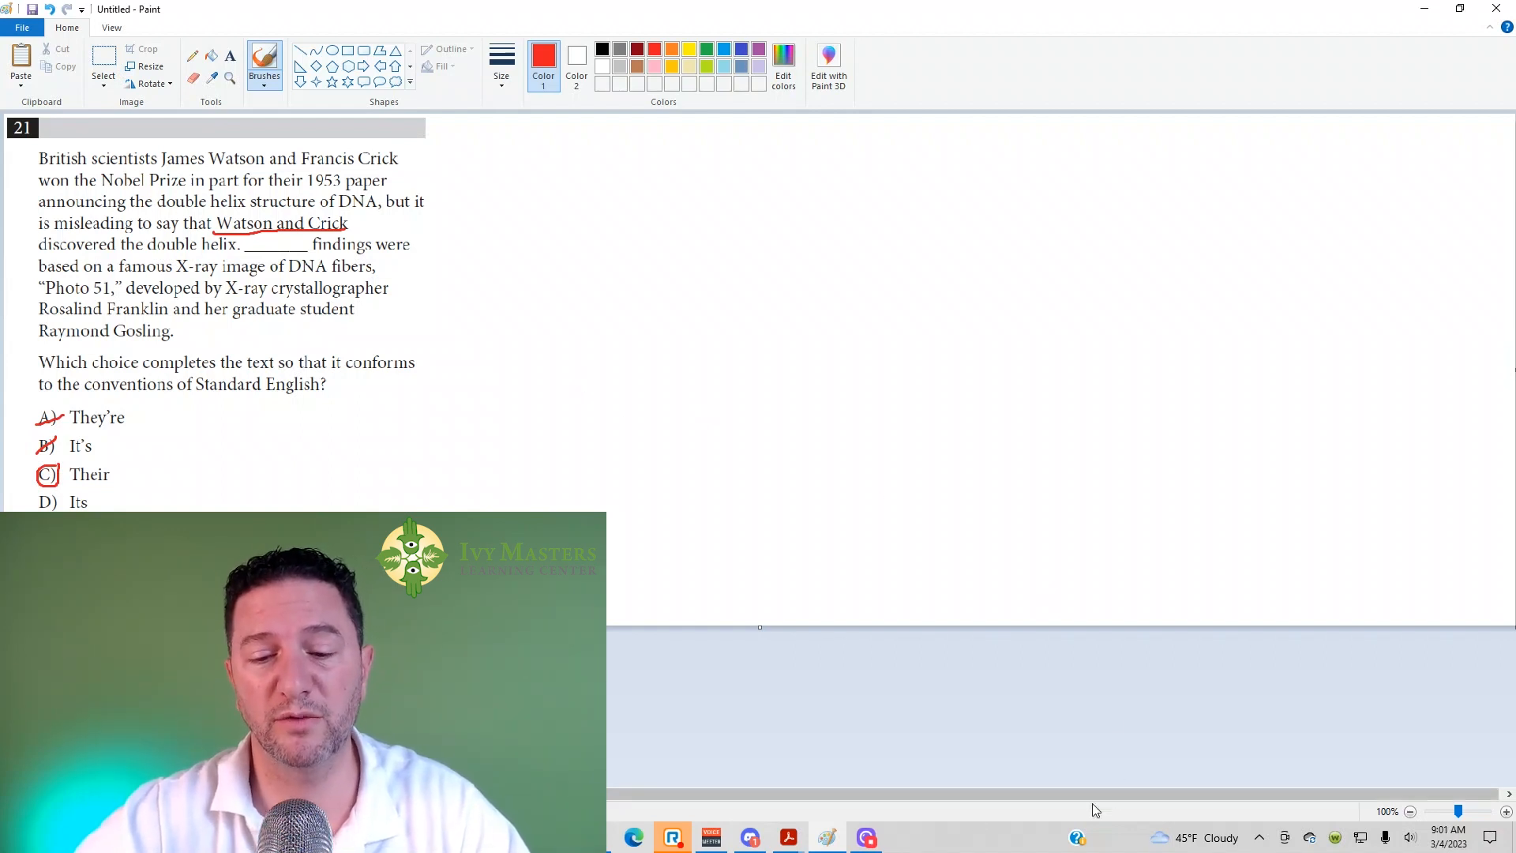